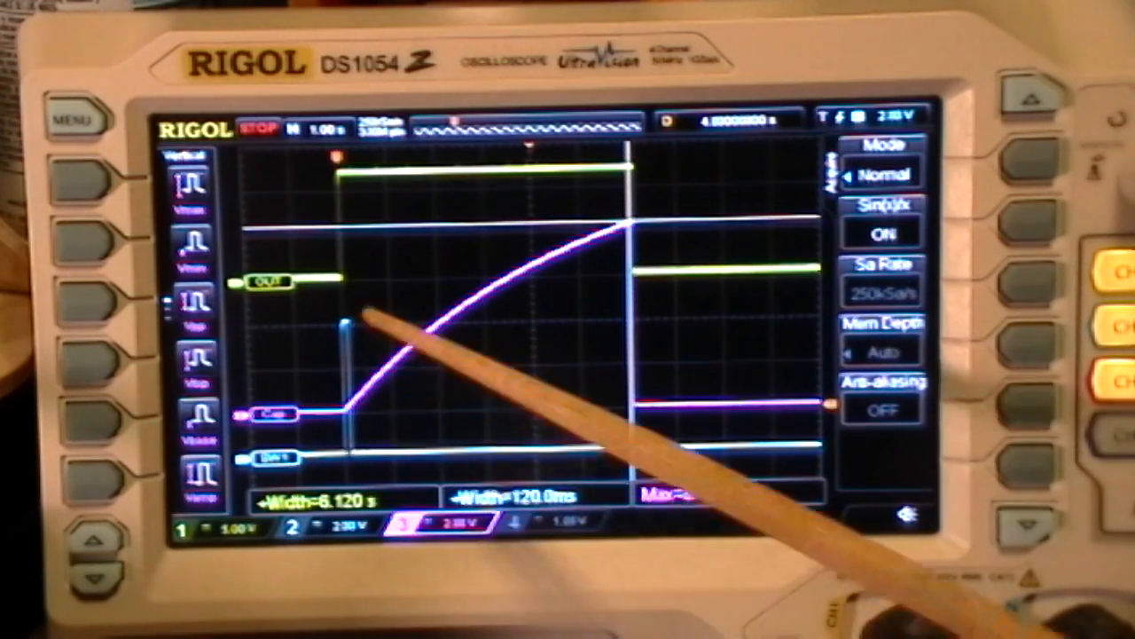
mouse_move(692, 488)
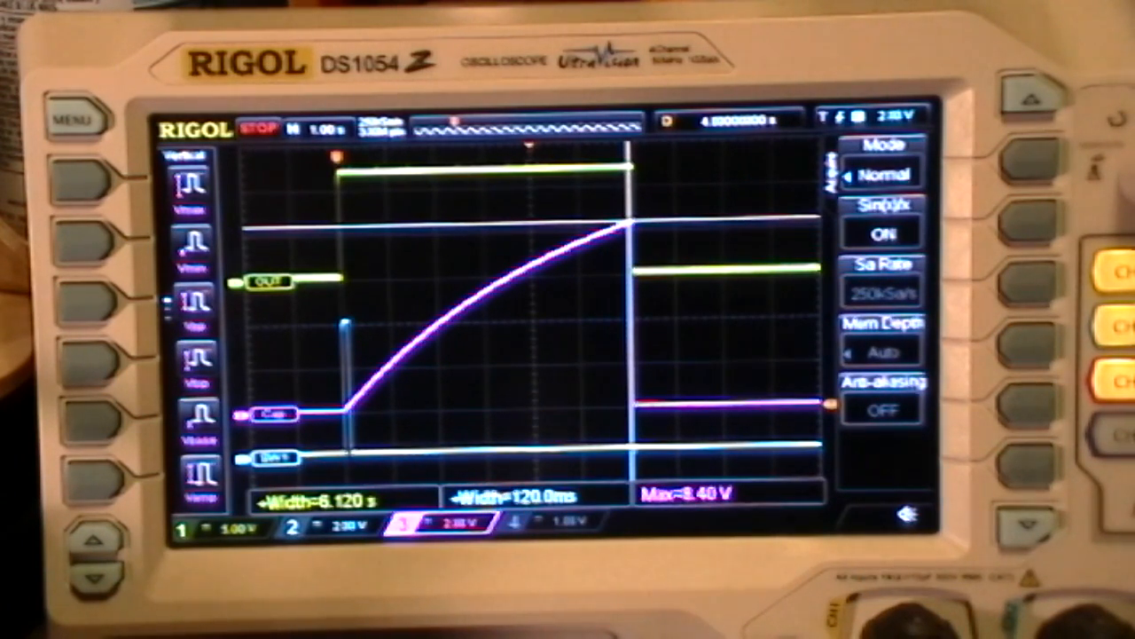